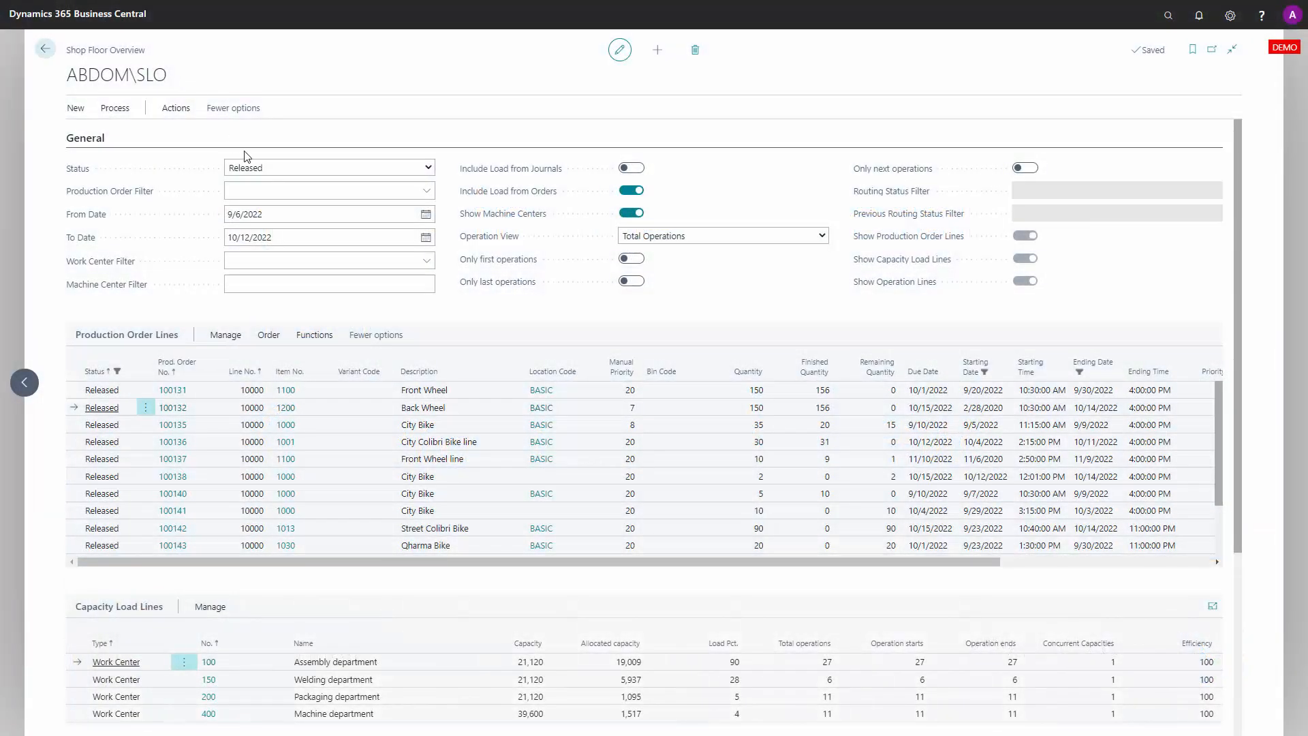
click(328, 167)
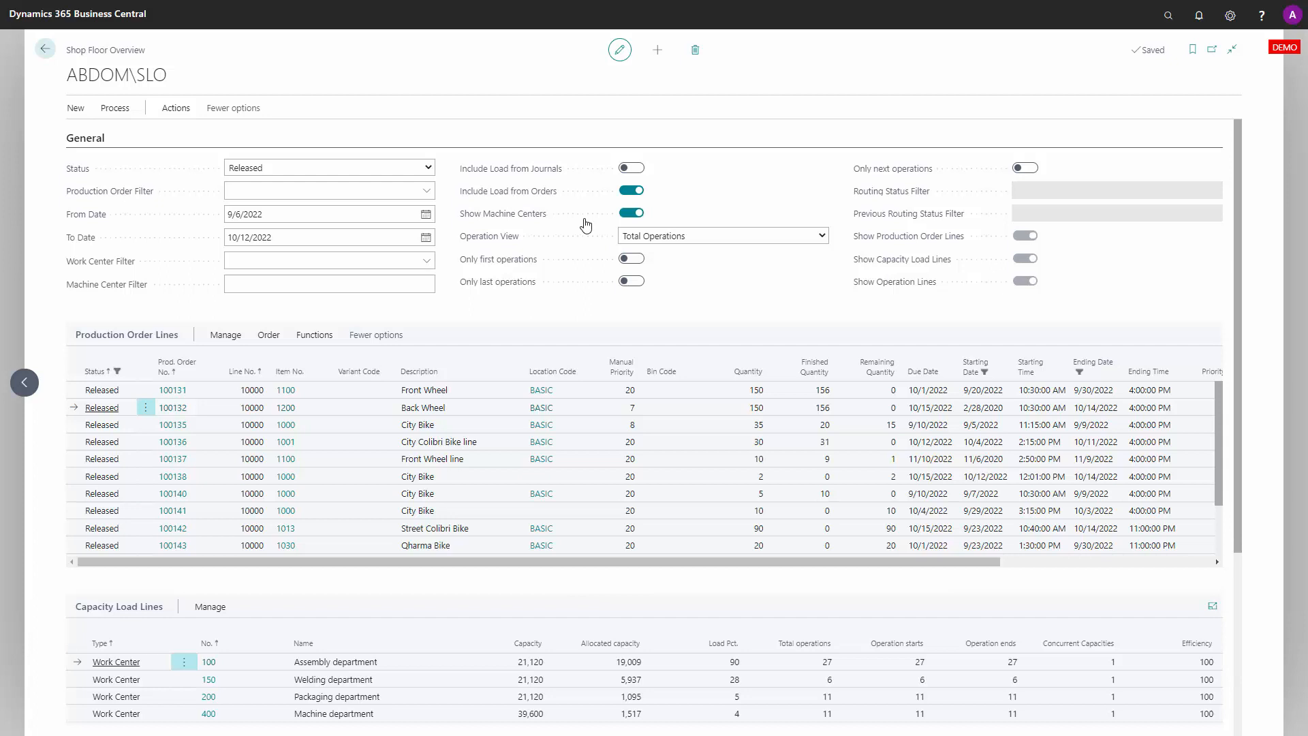
click(328, 260)
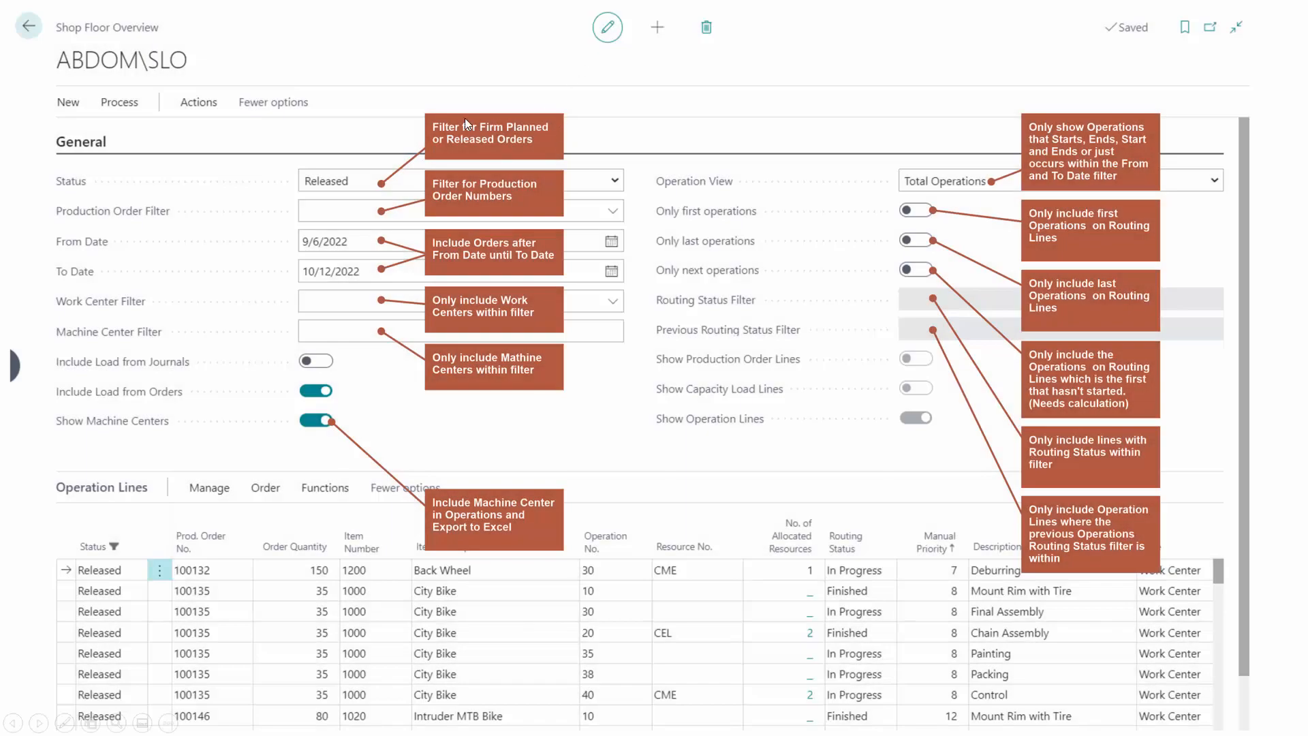
mouse_move(434, 463)
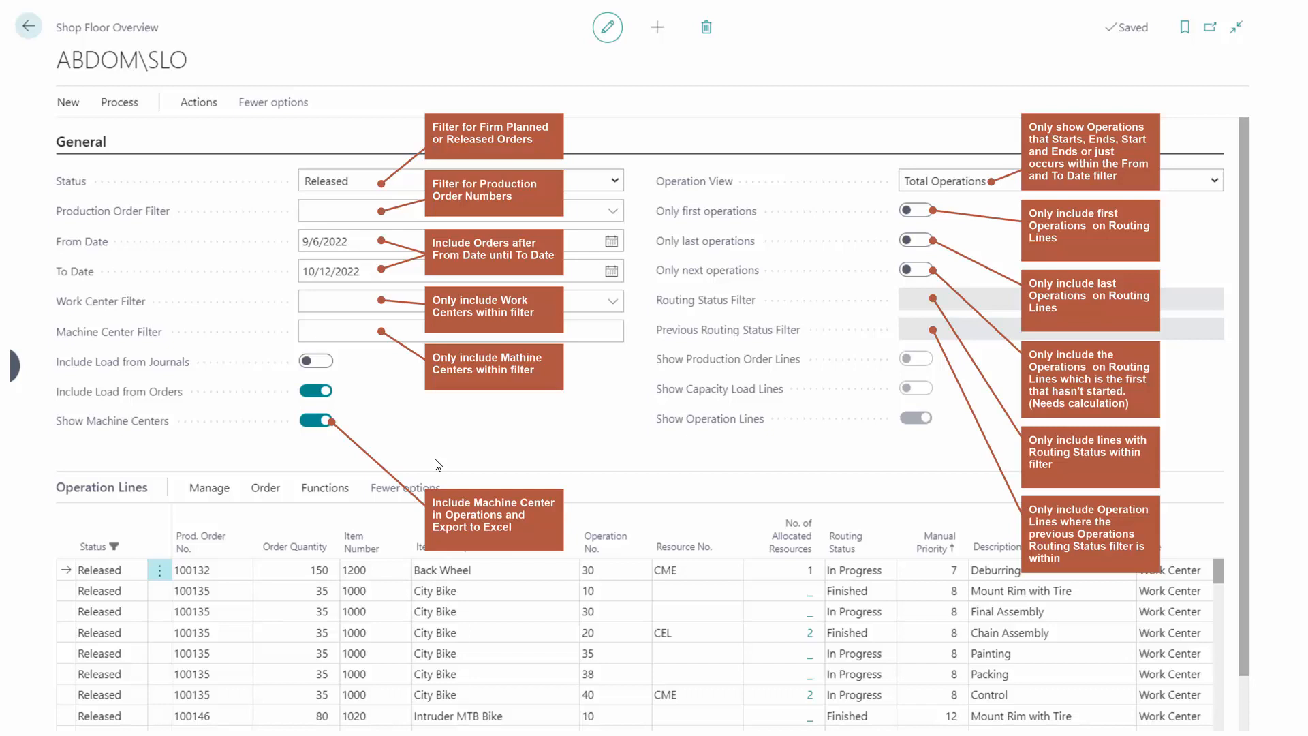
mouse_move(491, 168)
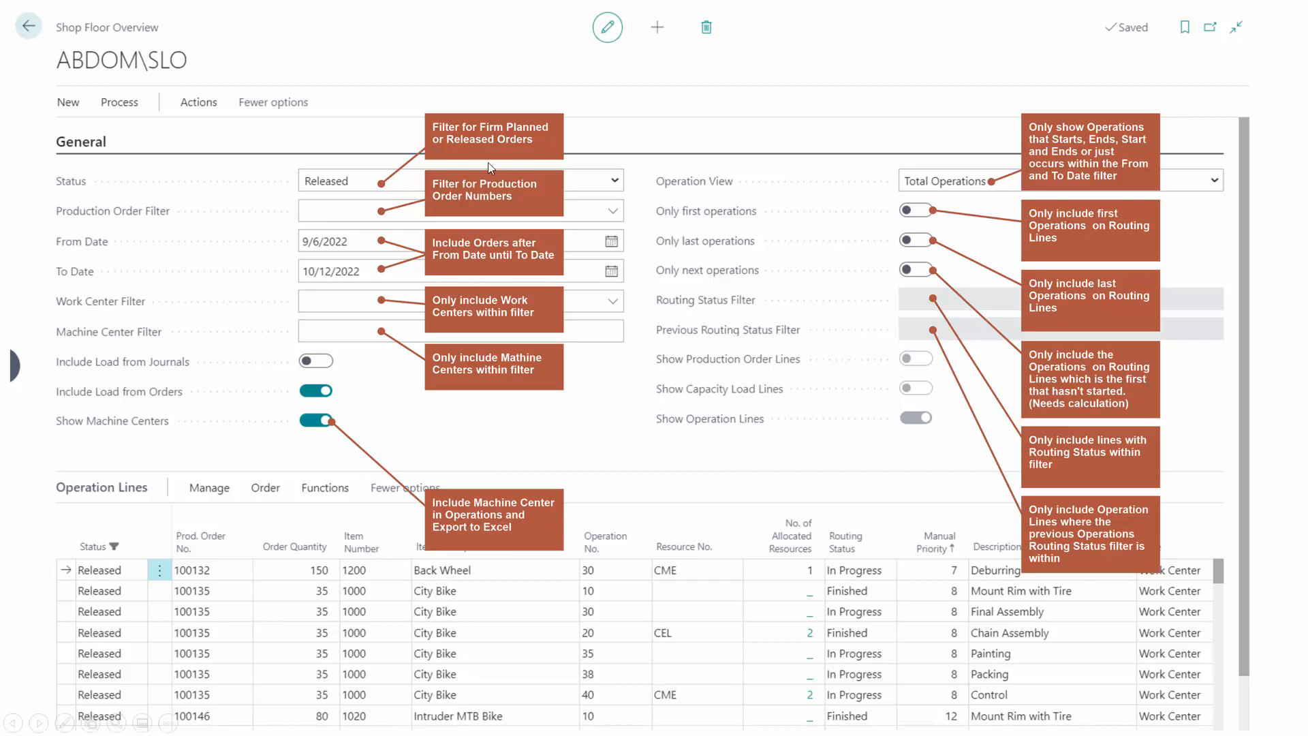
mouse_move(353, 188)
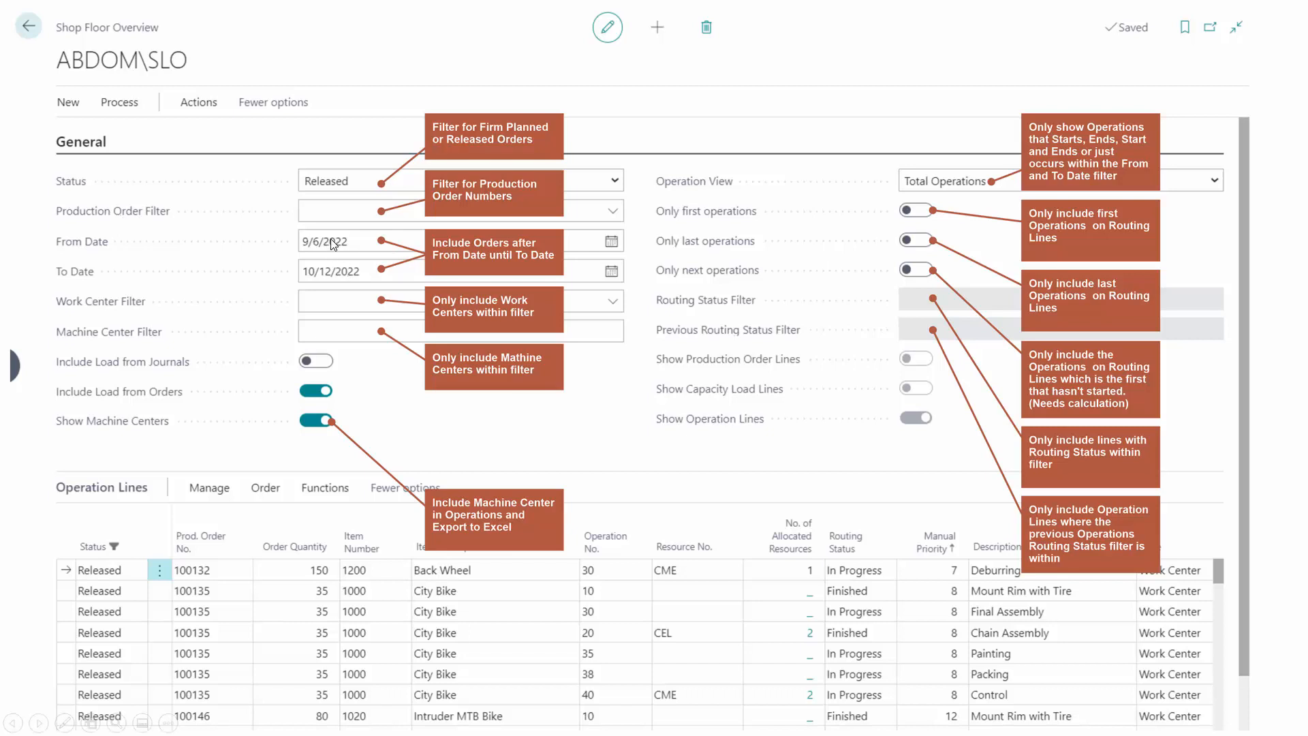
mouse_move(340, 277)
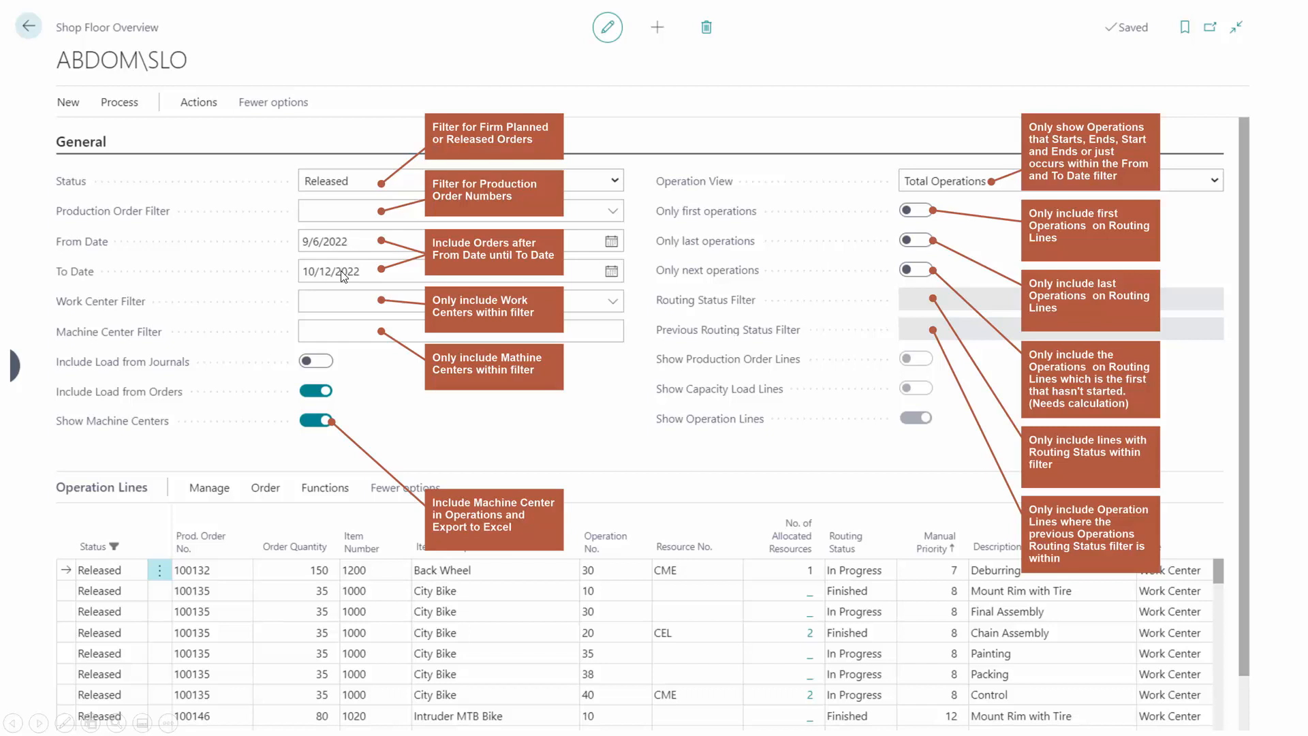
mouse_move(713, 267)
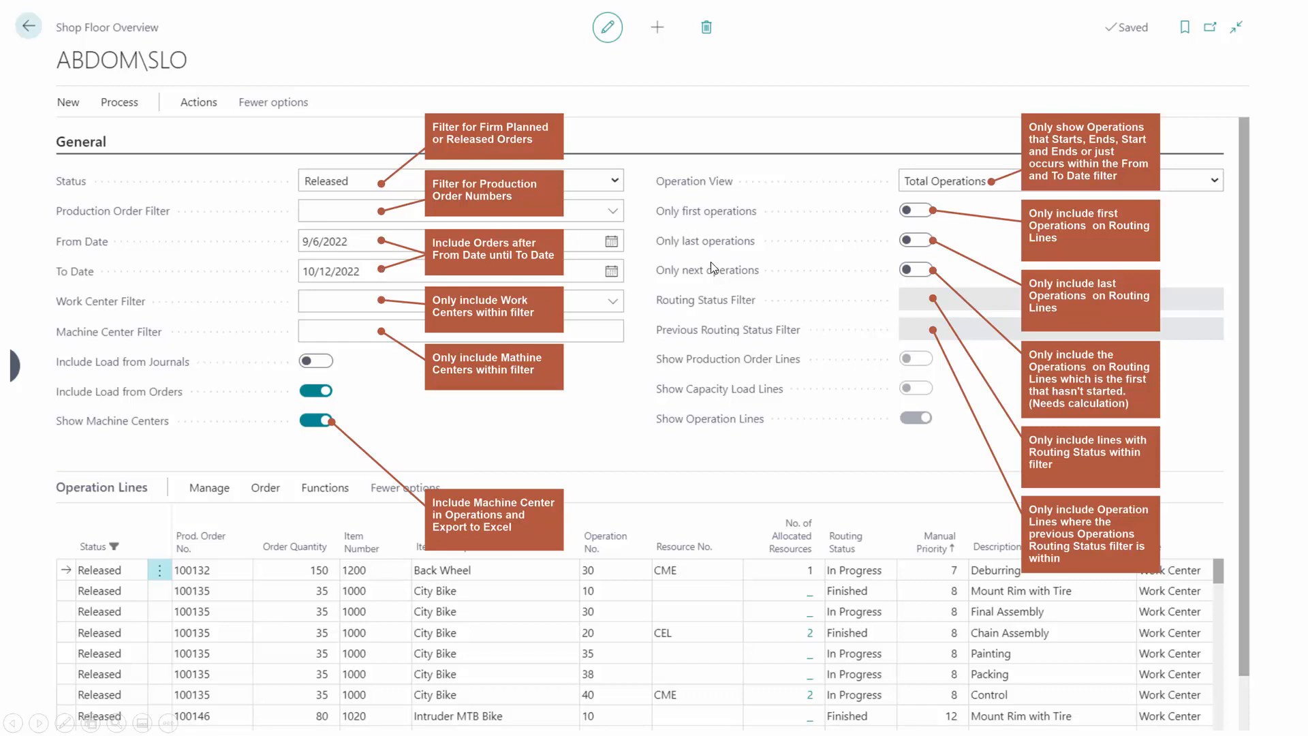
mouse_move(698, 206)
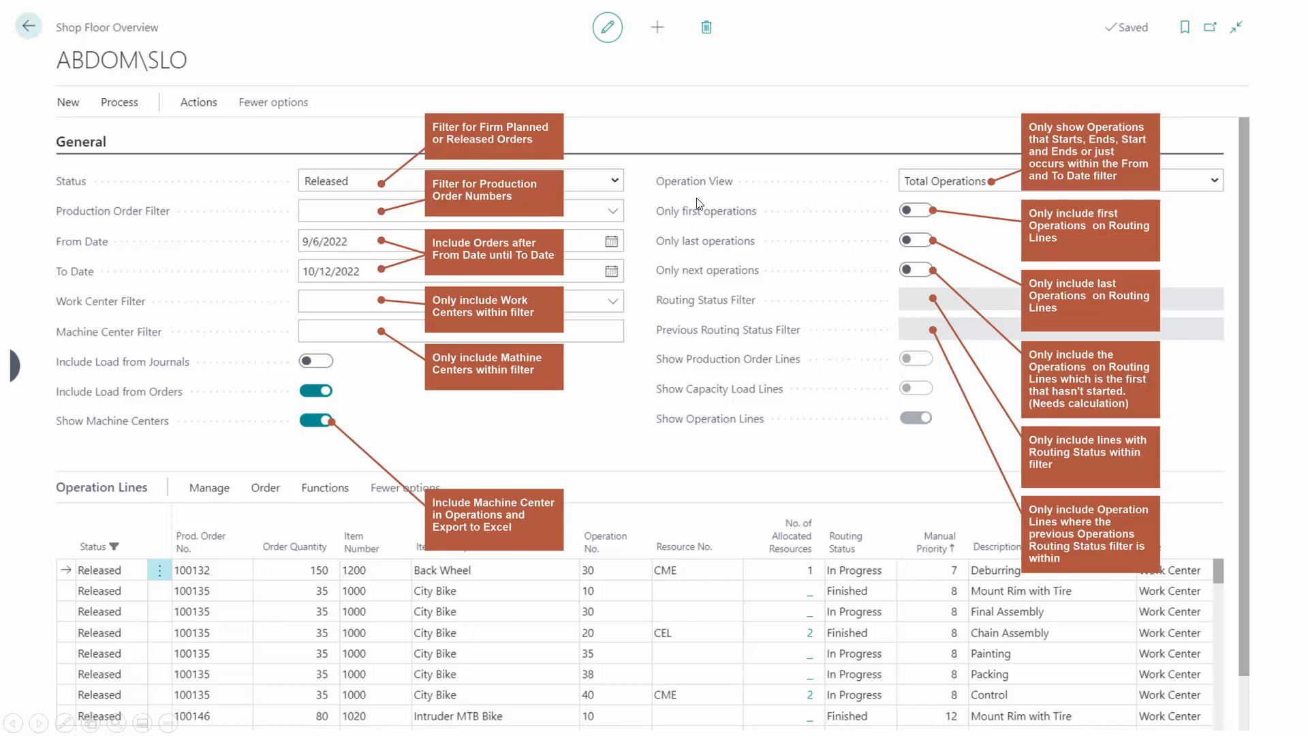
mouse_move(141, 309)
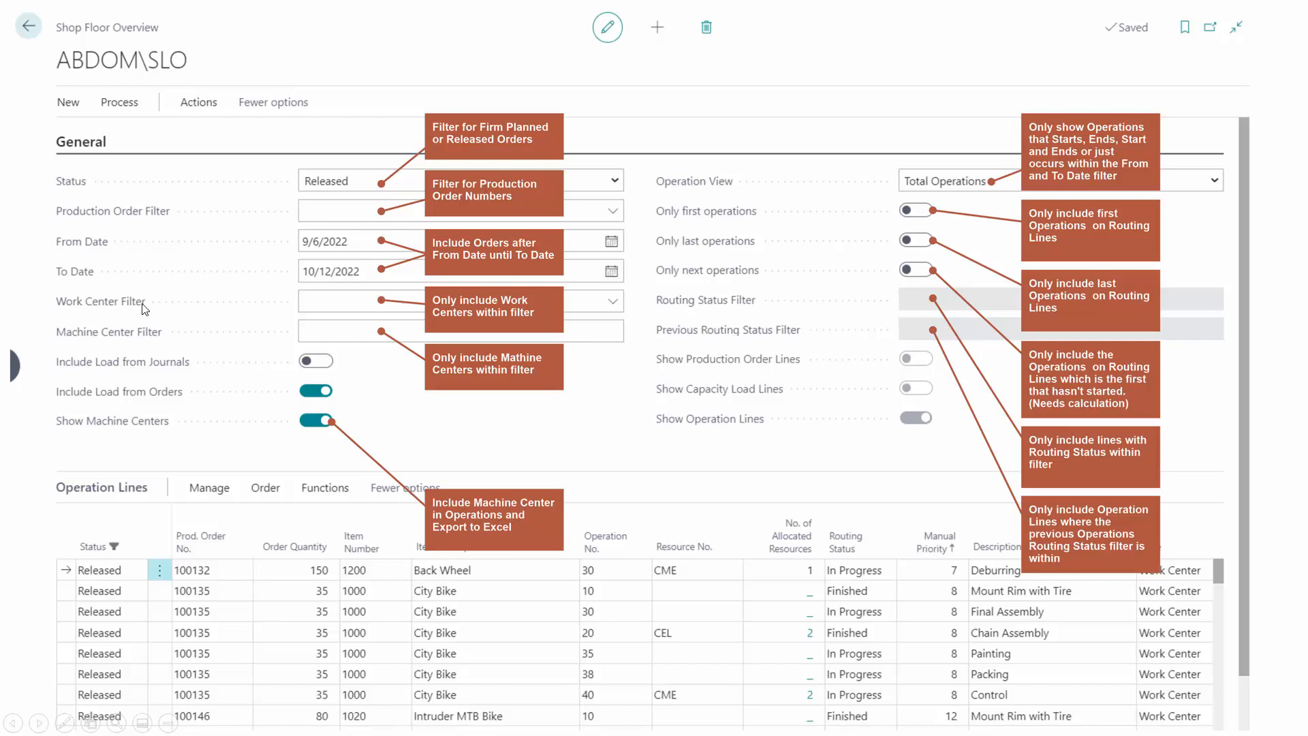
mouse_move(354, 311)
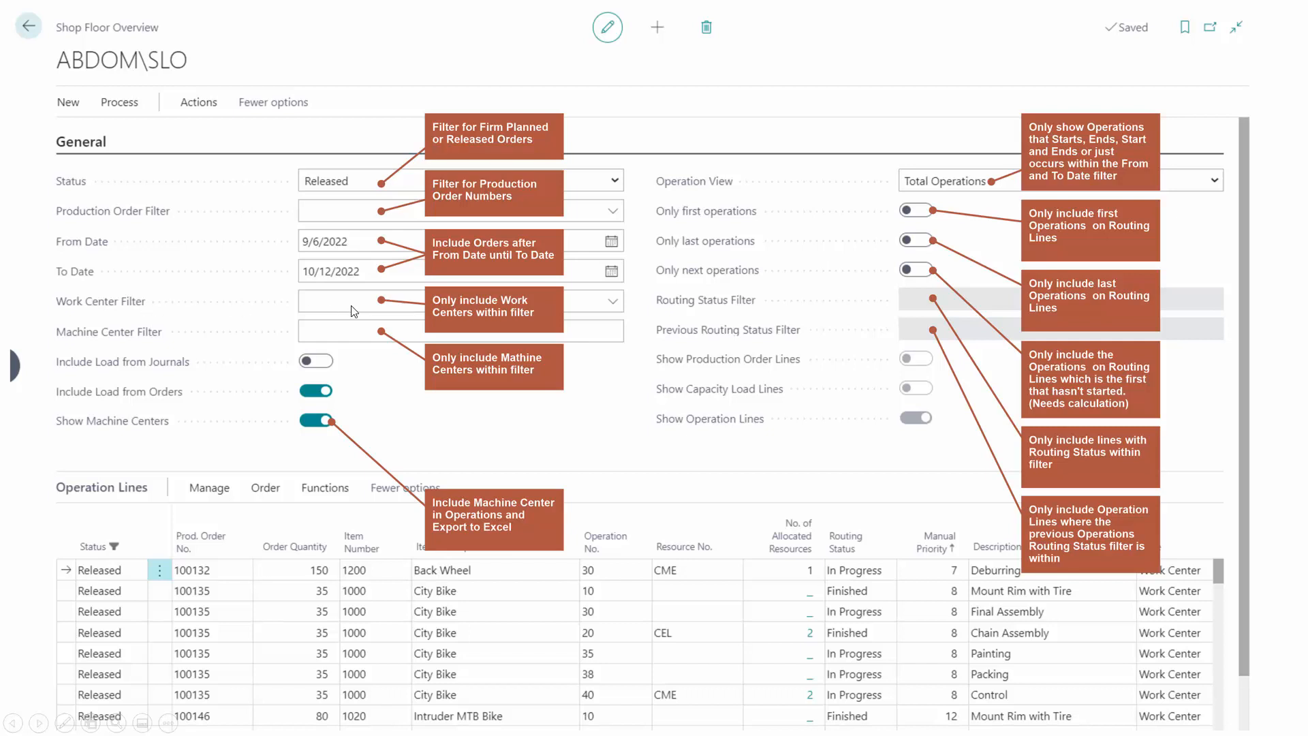
mouse_move(348, 337)
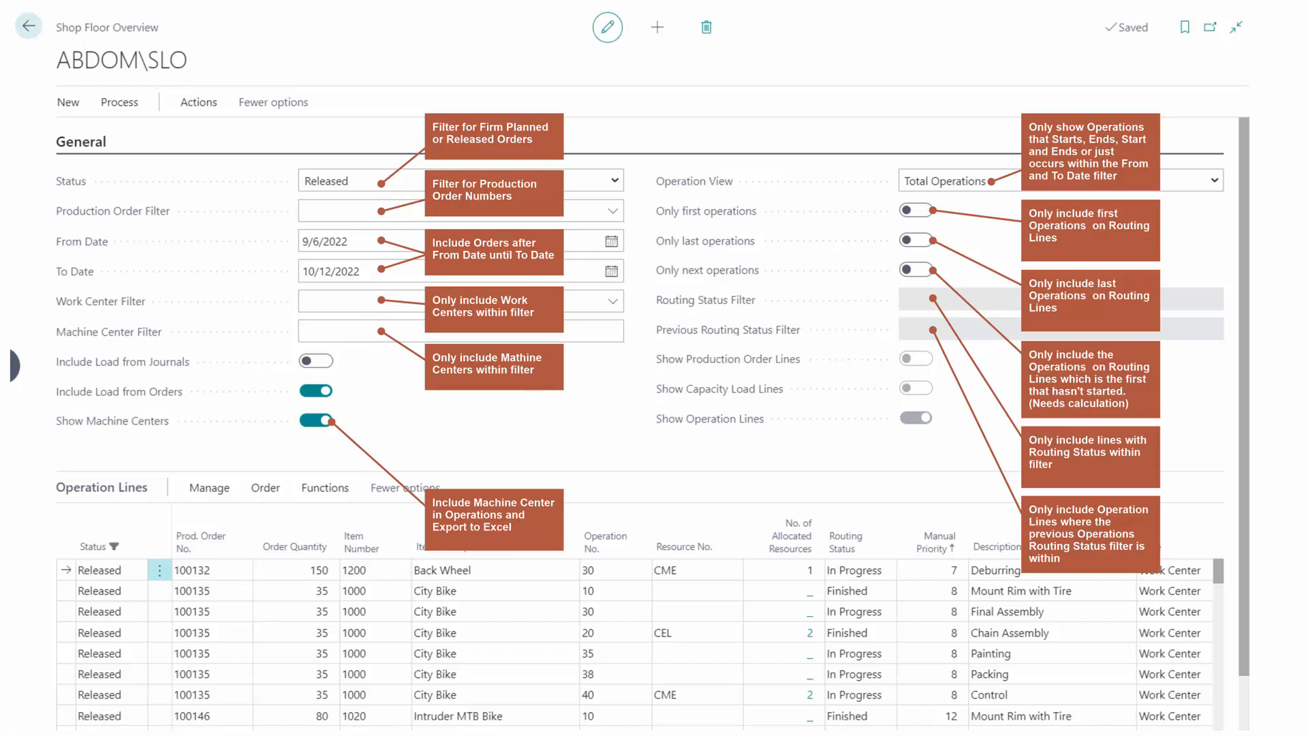
mouse_move(308, 425)
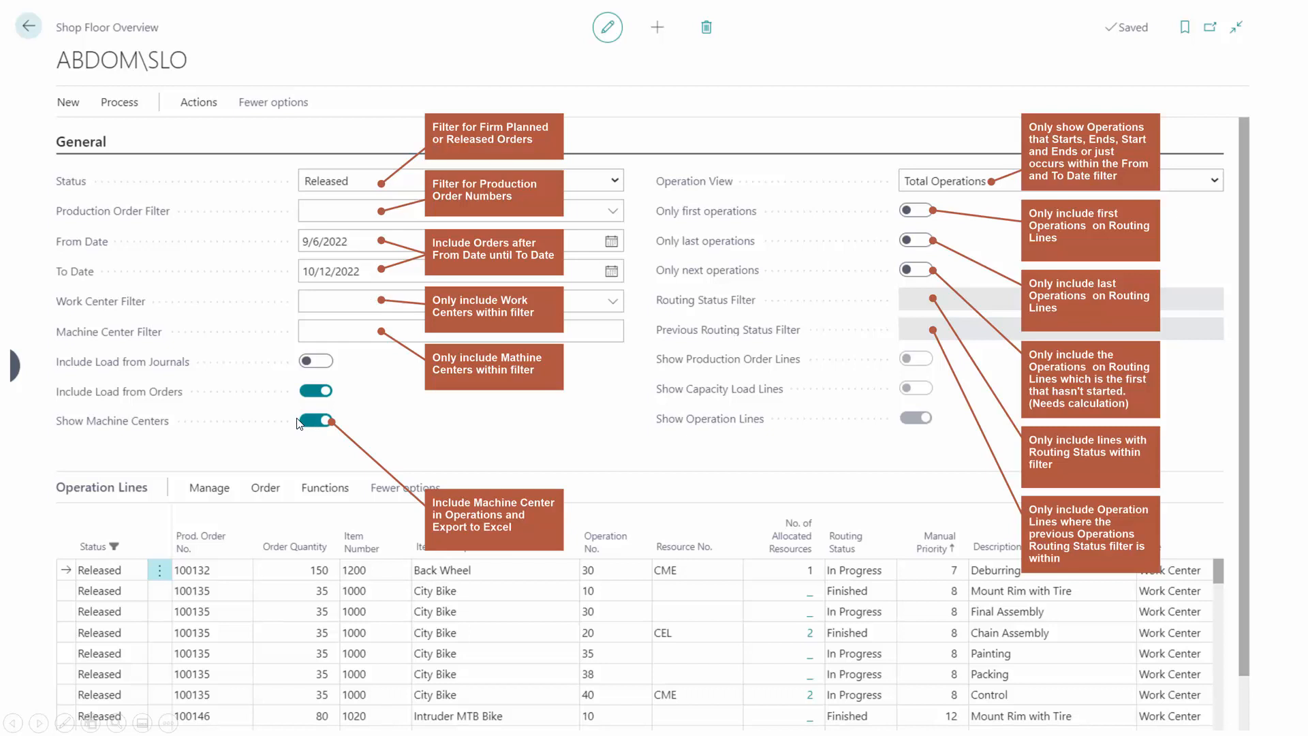
mouse_move(852, 174)
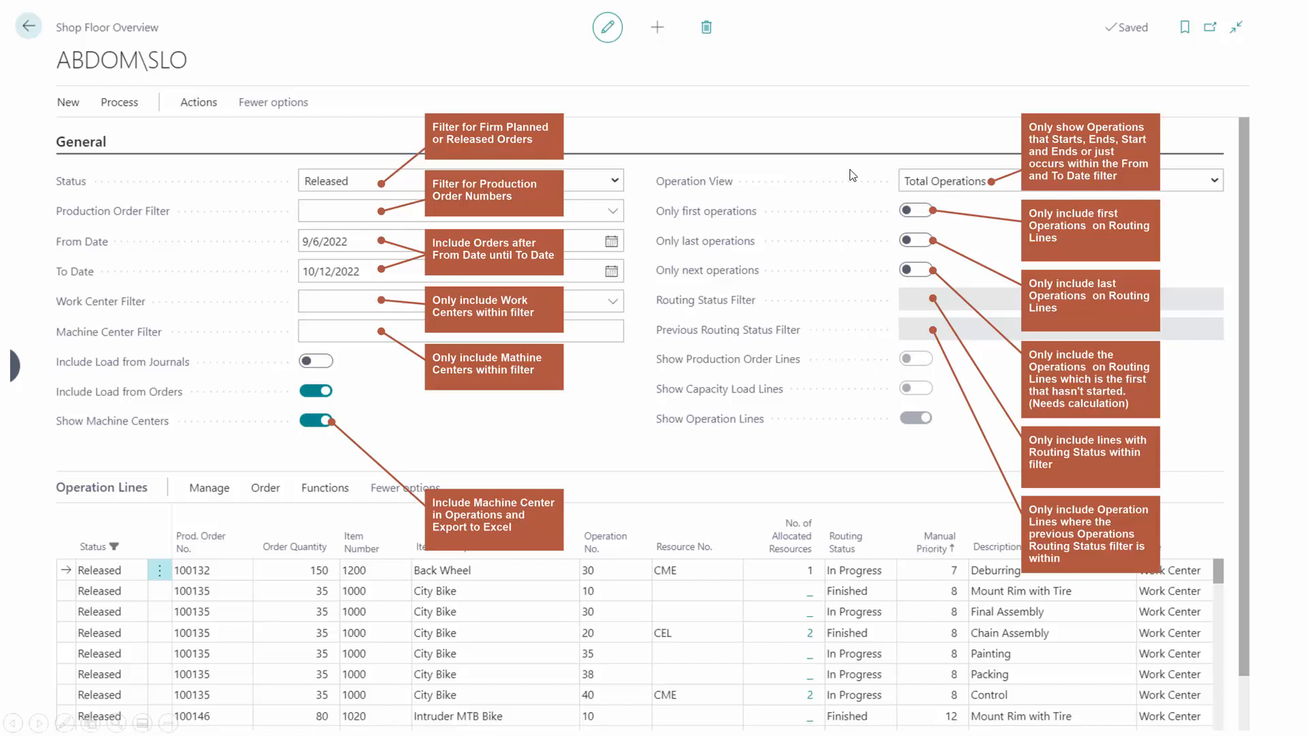
mouse_move(932, 184)
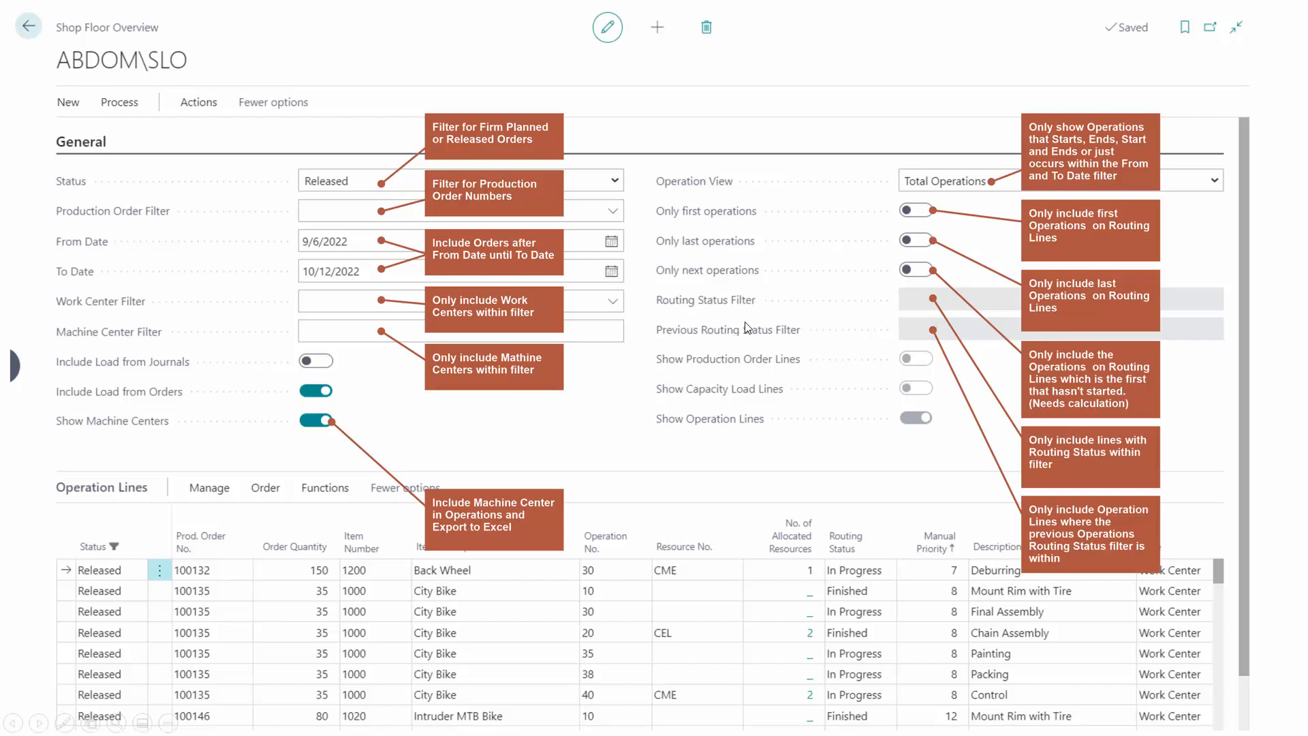
mouse_move(735, 343)
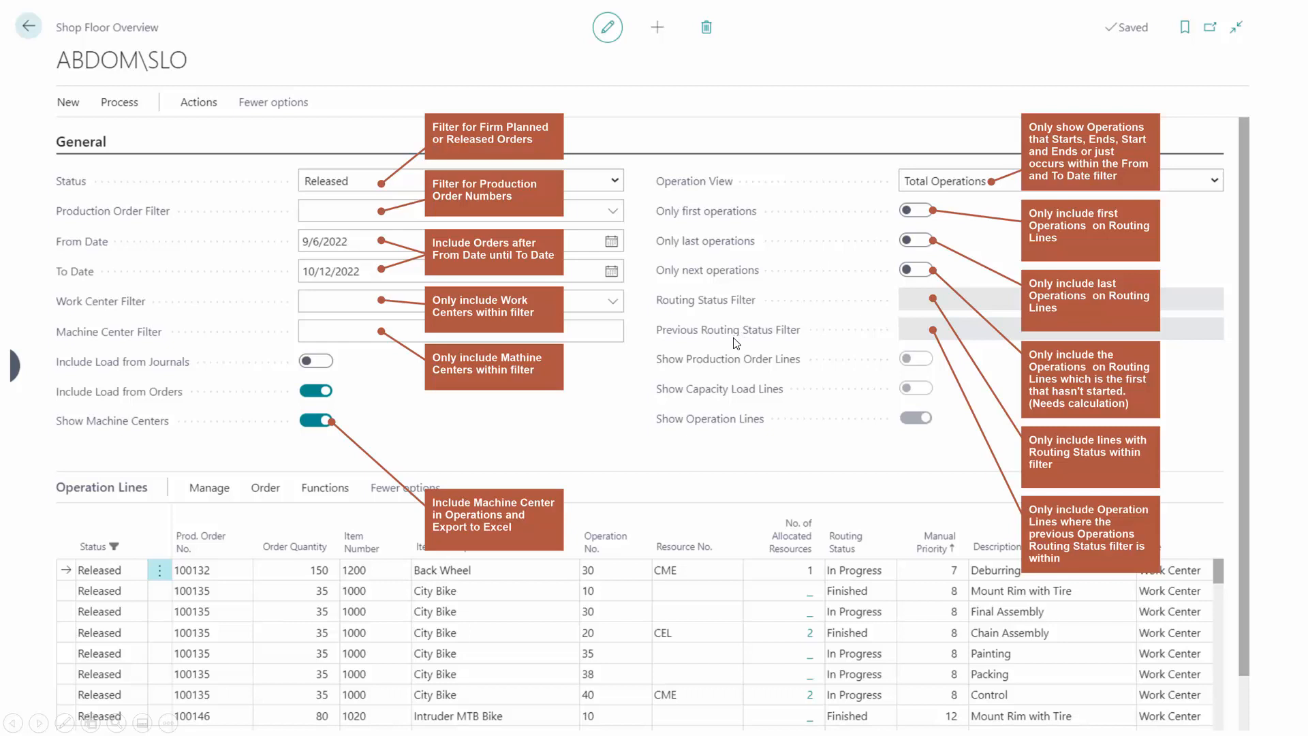
mouse_move(192, 115)
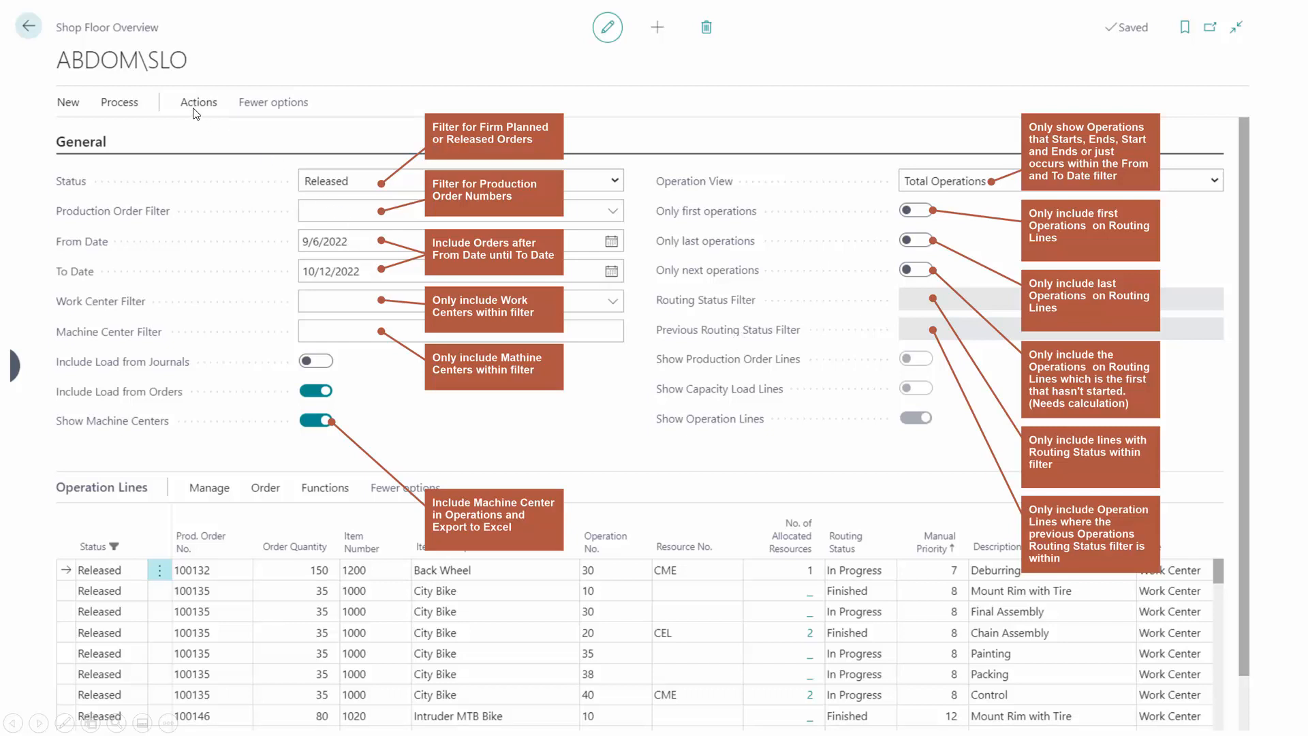
mouse_move(803, 285)
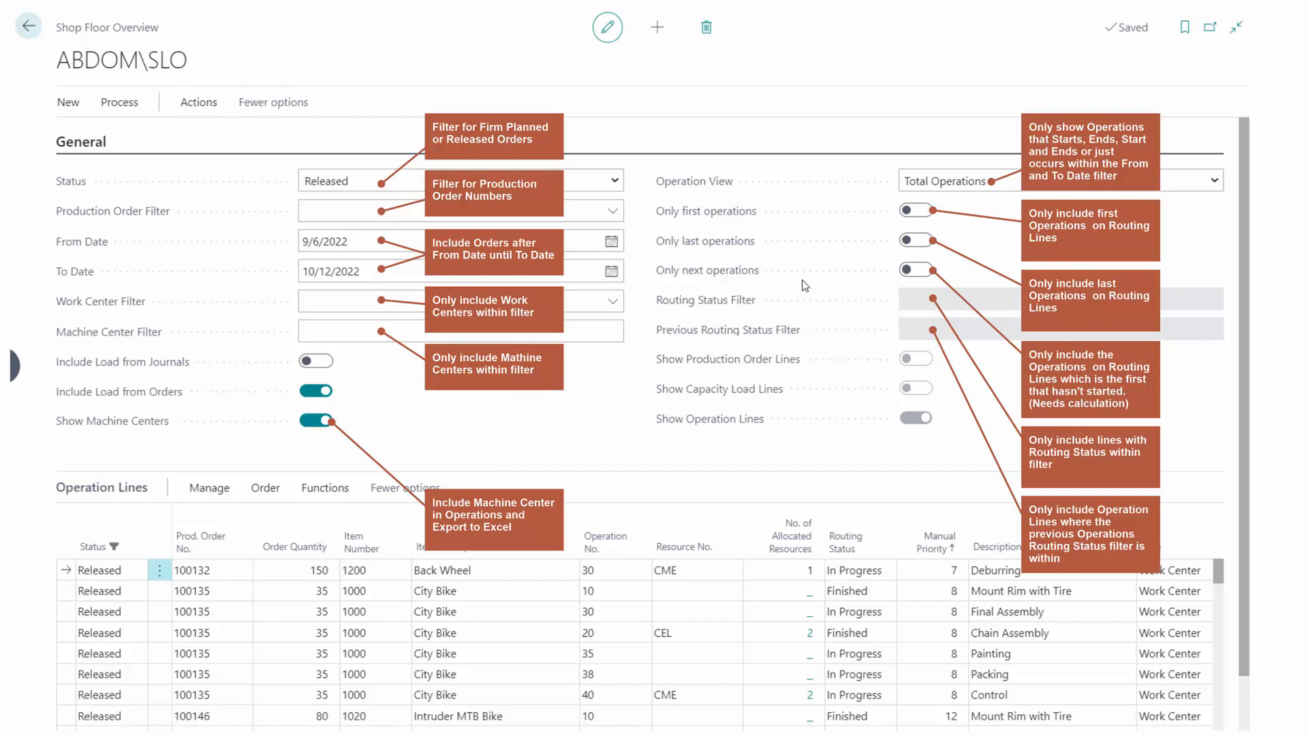
mouse_move(1097, 253)
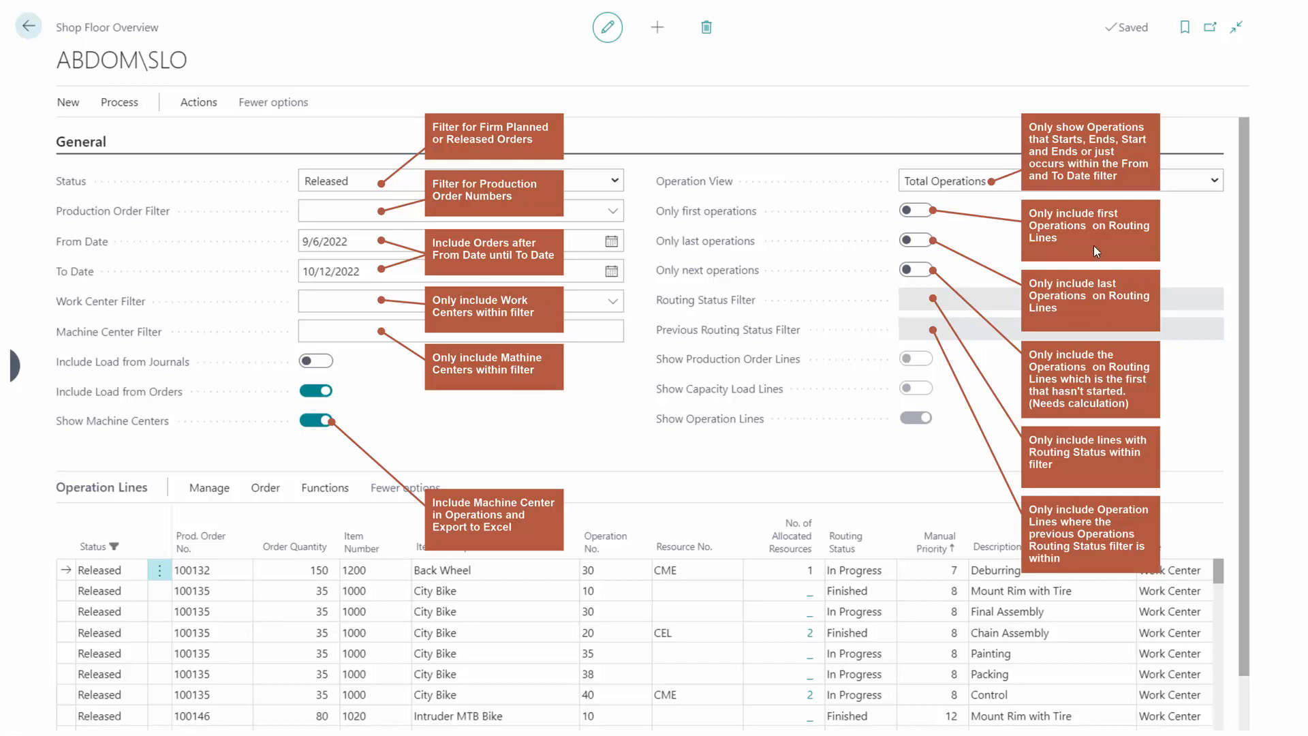